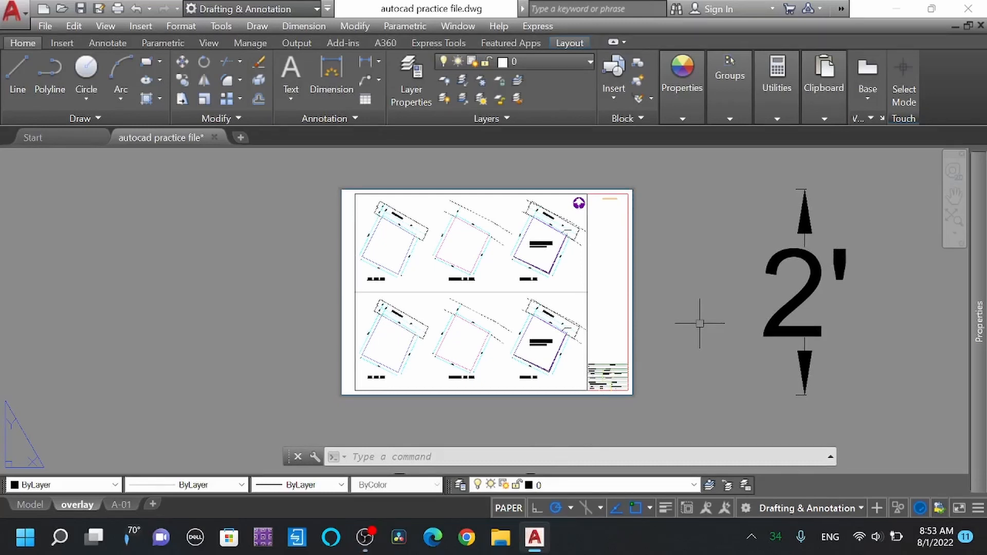
mouse_move(451, 341)
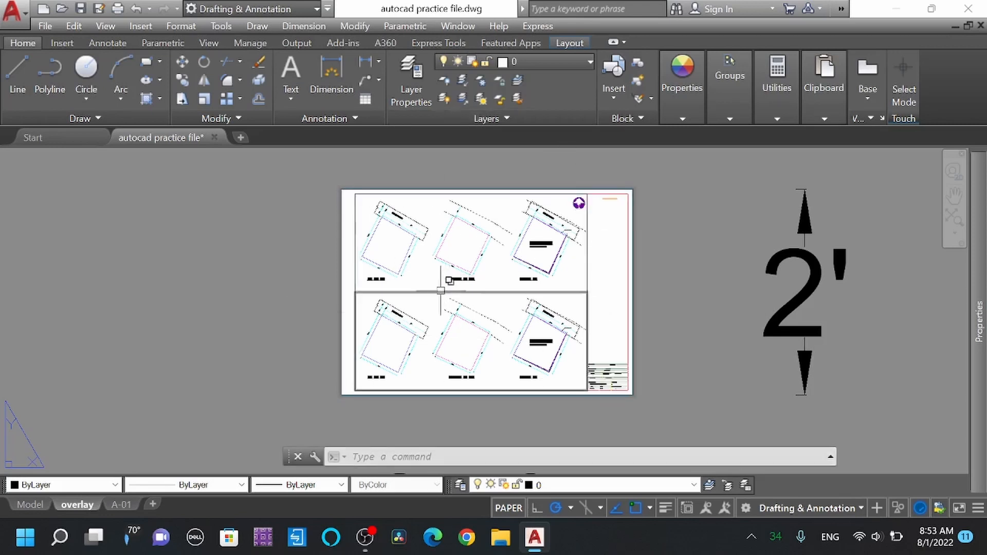
Return from the plot preview to the overlay layout sheet.
click(498, 347)
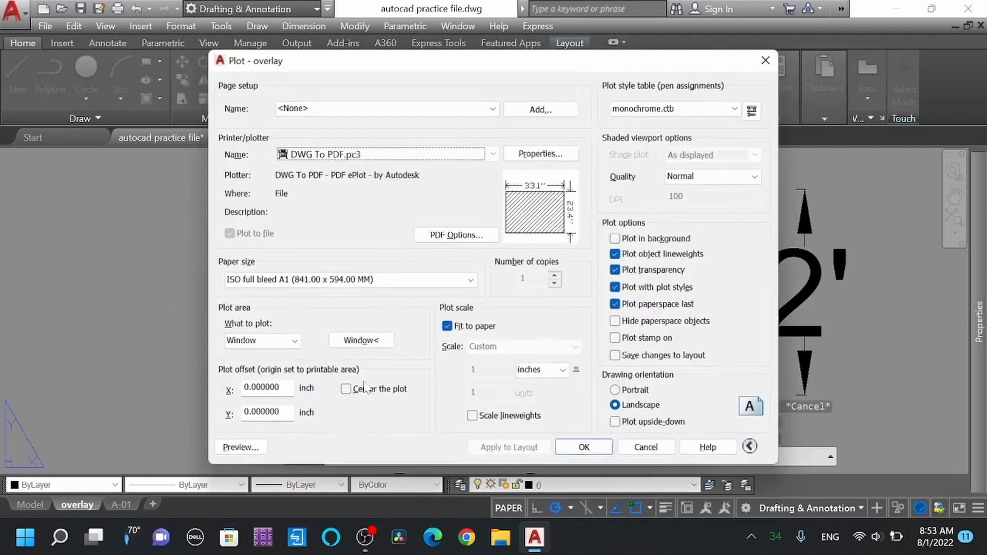
click(241, 447)
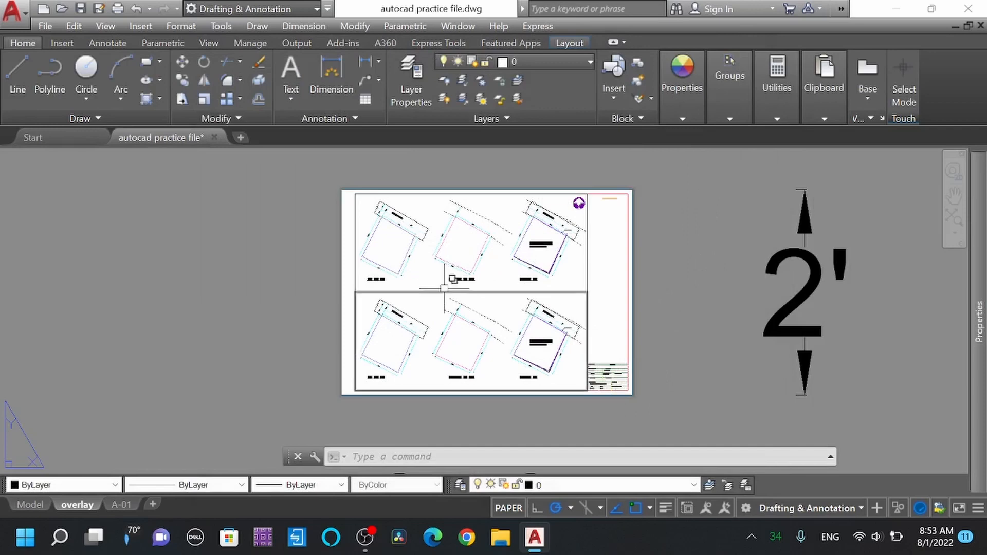
Create a new layer named hide and set it to not plot.
click(410, 79)
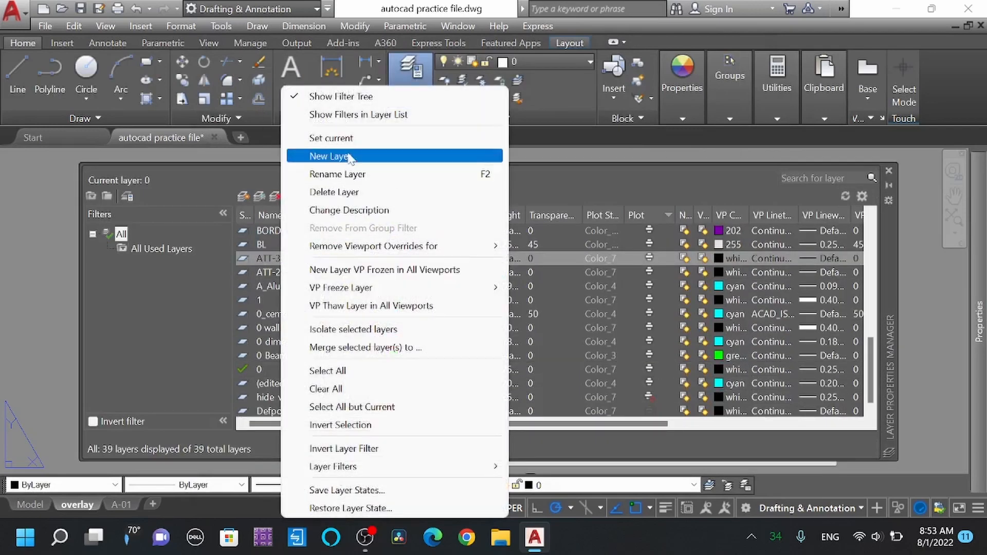
click(330, 155)
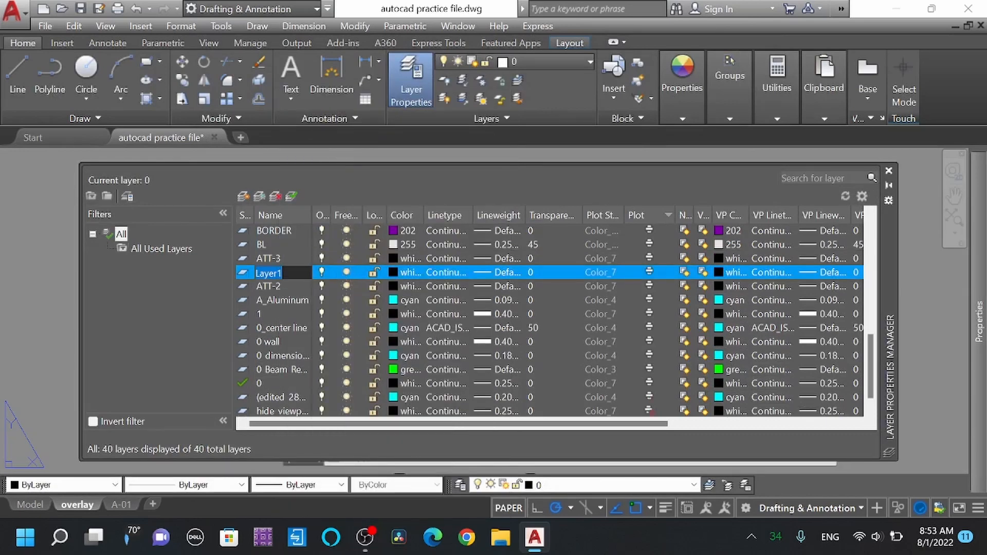
text(ohid)
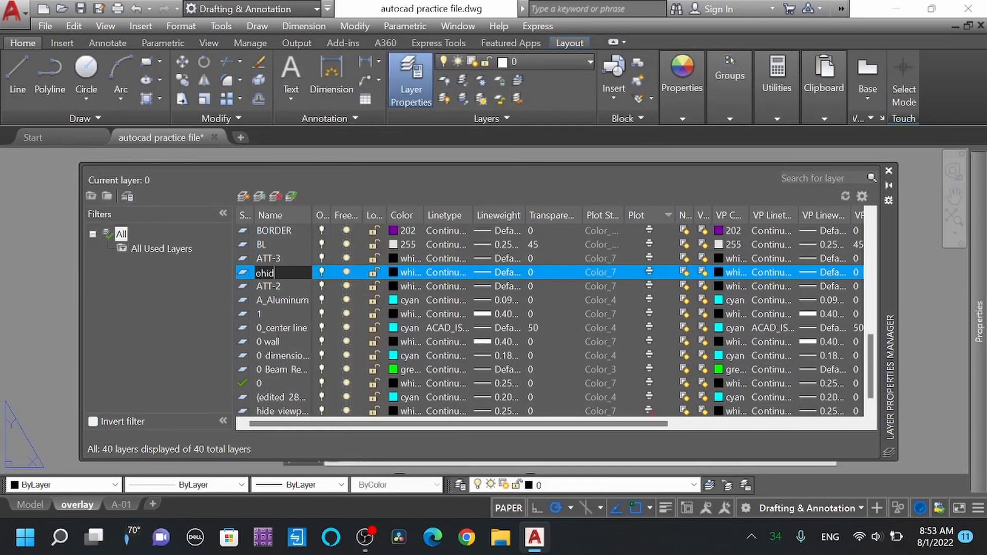
text(hide)
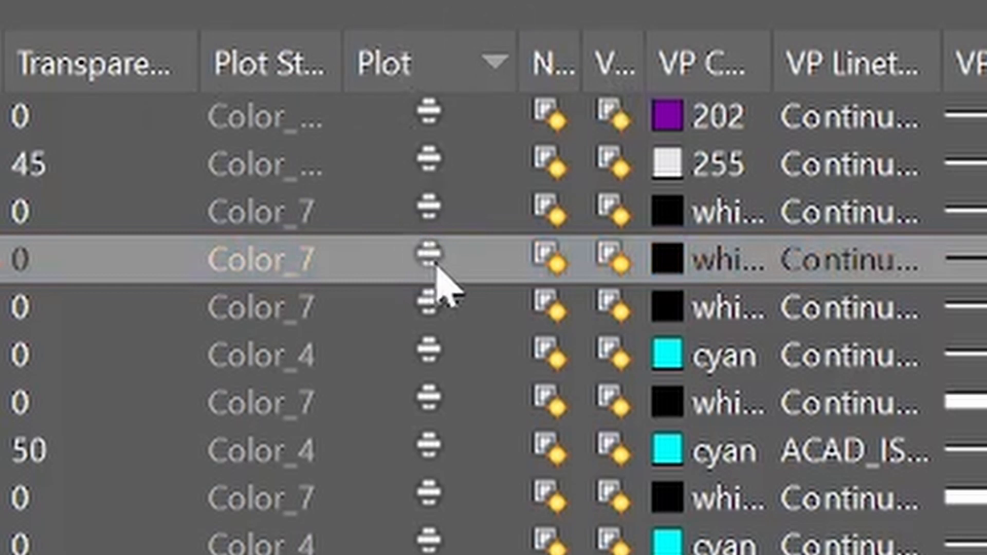
click(434, 261)
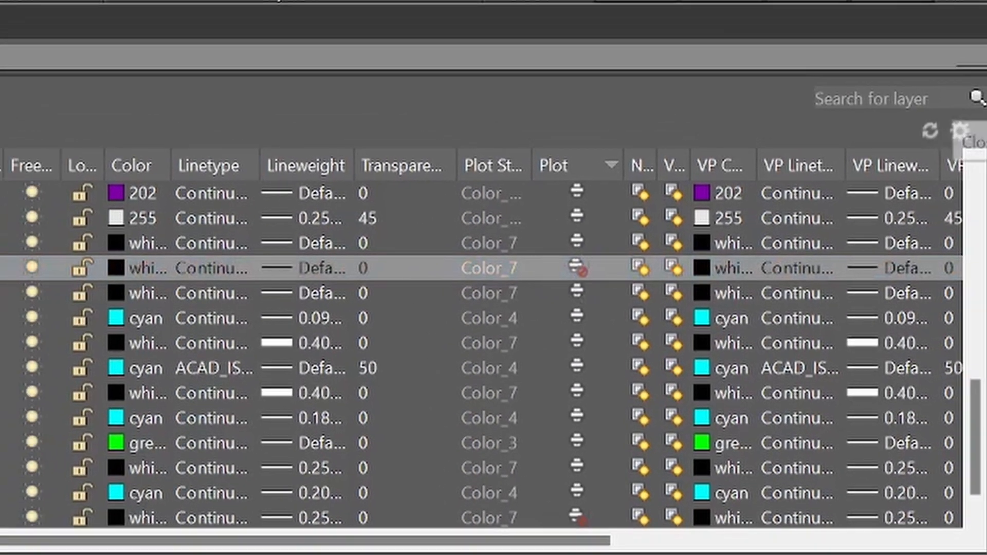
click(975, 140)
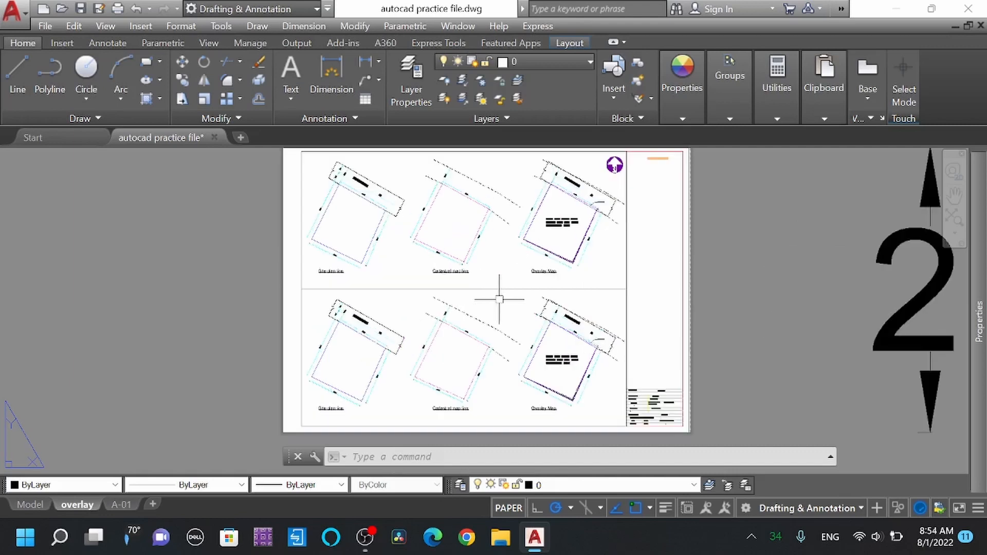
Bring up the Plot dialog for the overlay layout (DWG To PDF, ISO A1, fit to paper).
click(499, 290)
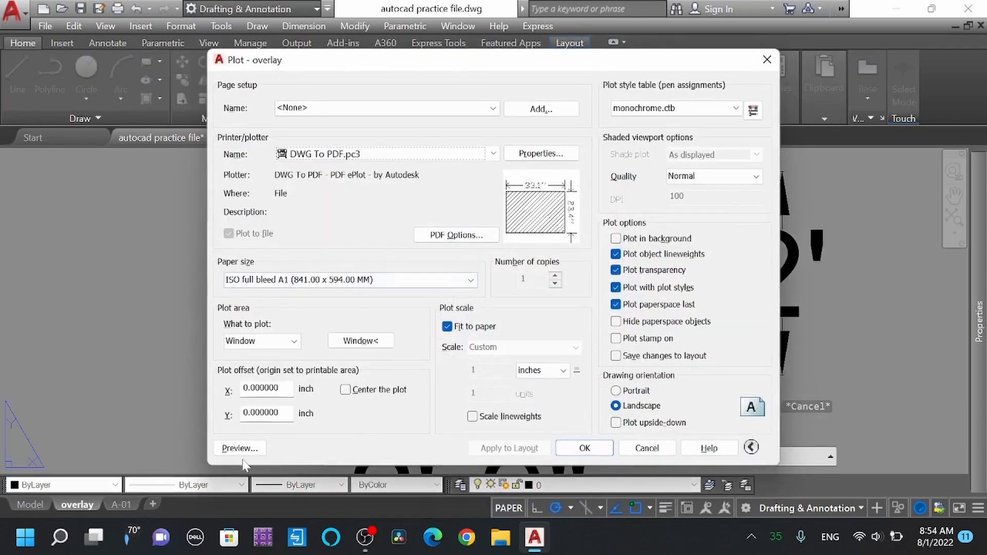
Preview the printed sheet with its six drawings, then return to the layout.
click(239, 447)
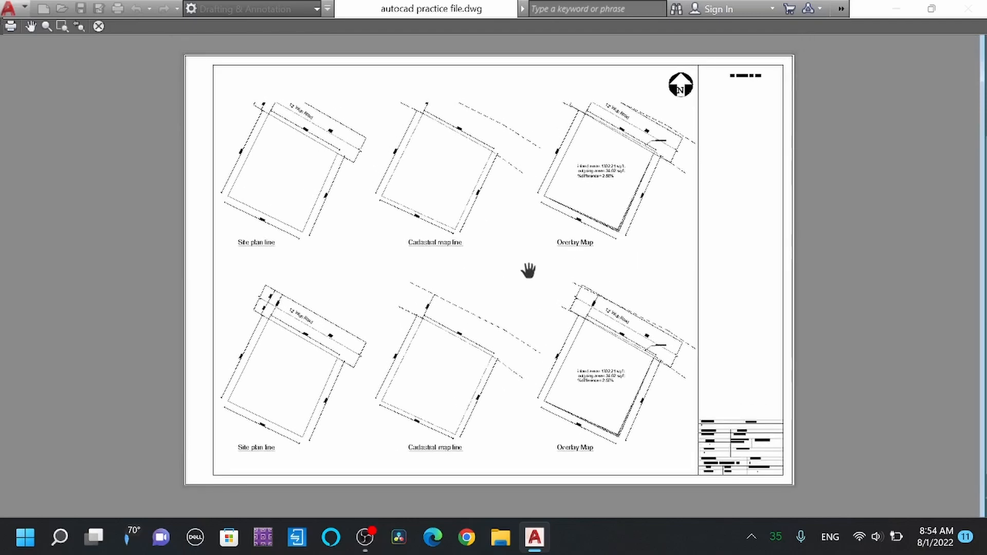
scroll(down, 3)
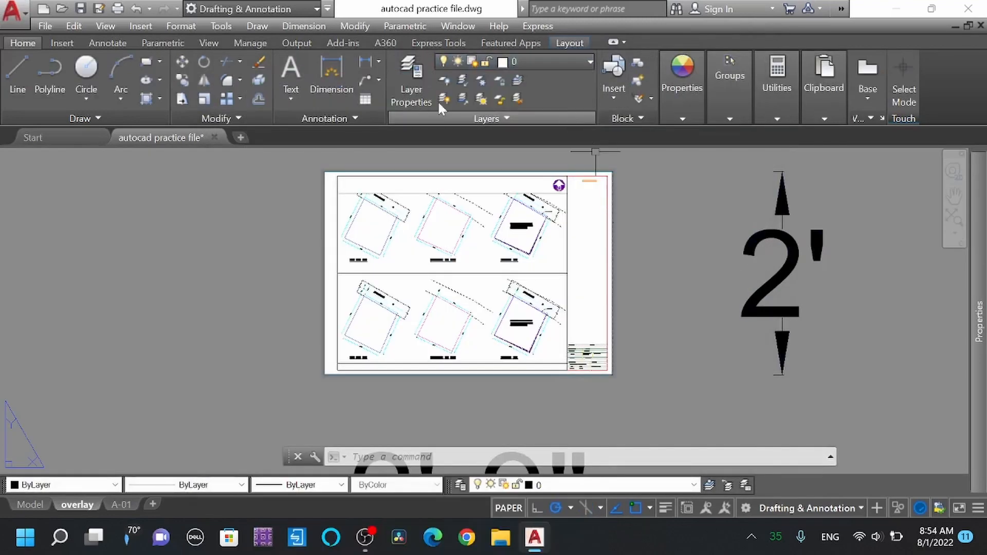
Freeze the hide layer so the viewport frames vanish from the sheet.
click(411, 79)
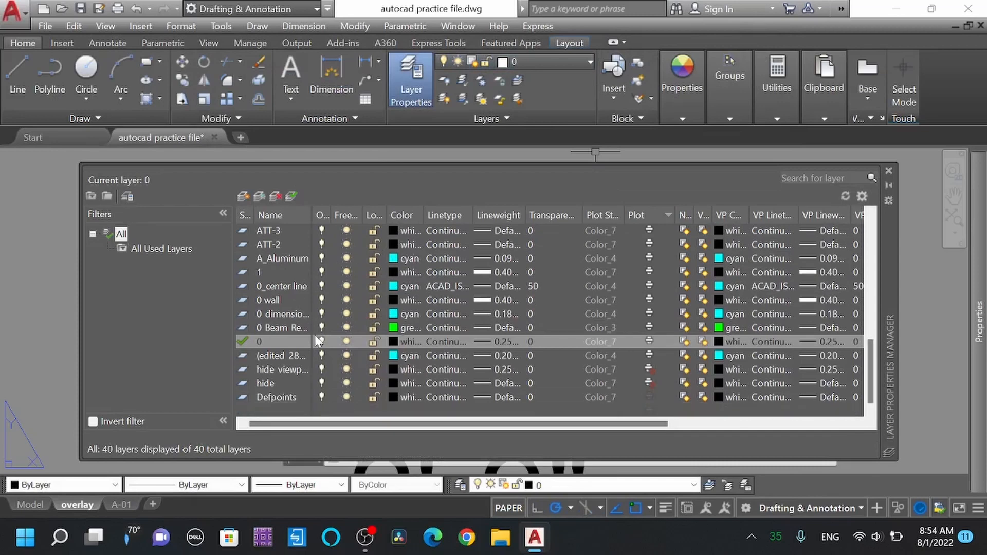
click(265, 384)
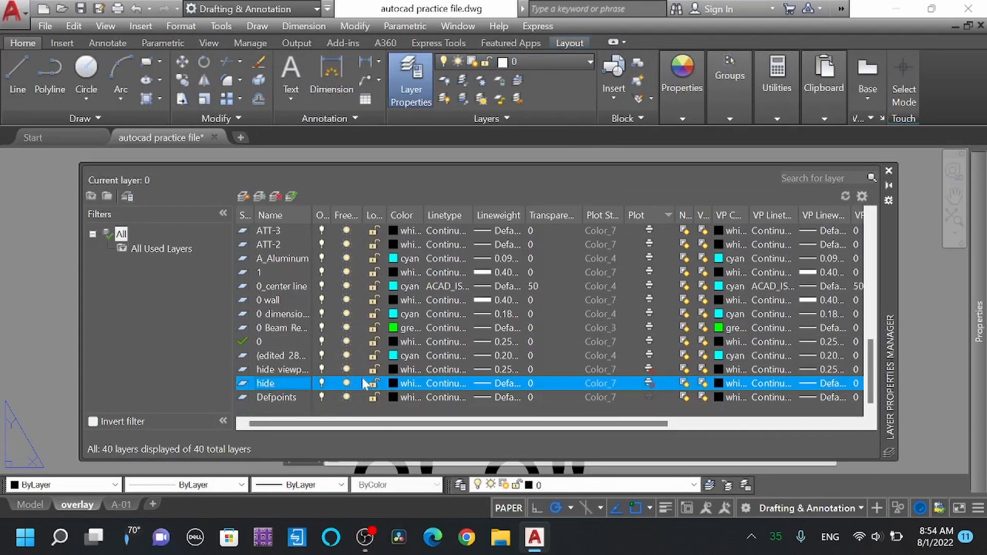
click(346, 384)
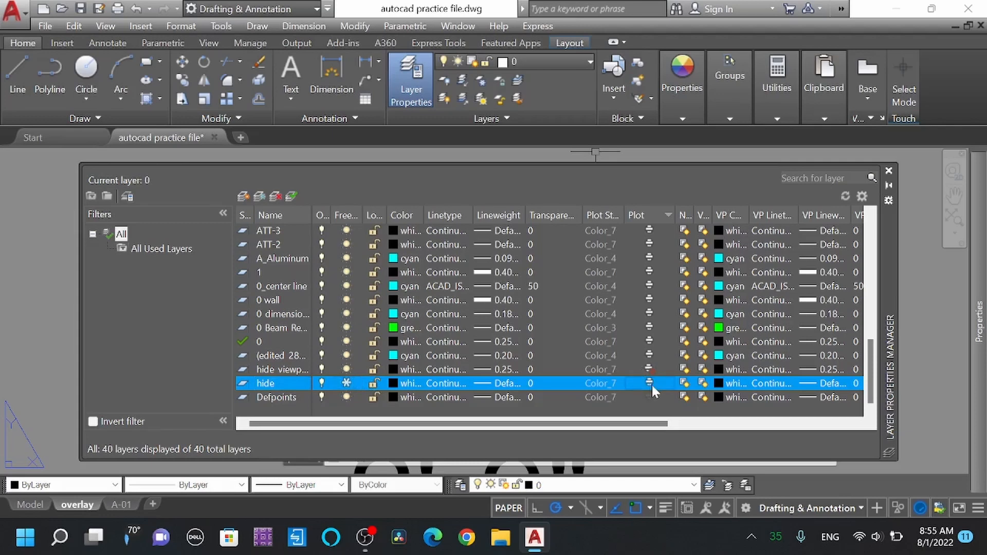
mouse_move(682, 375)
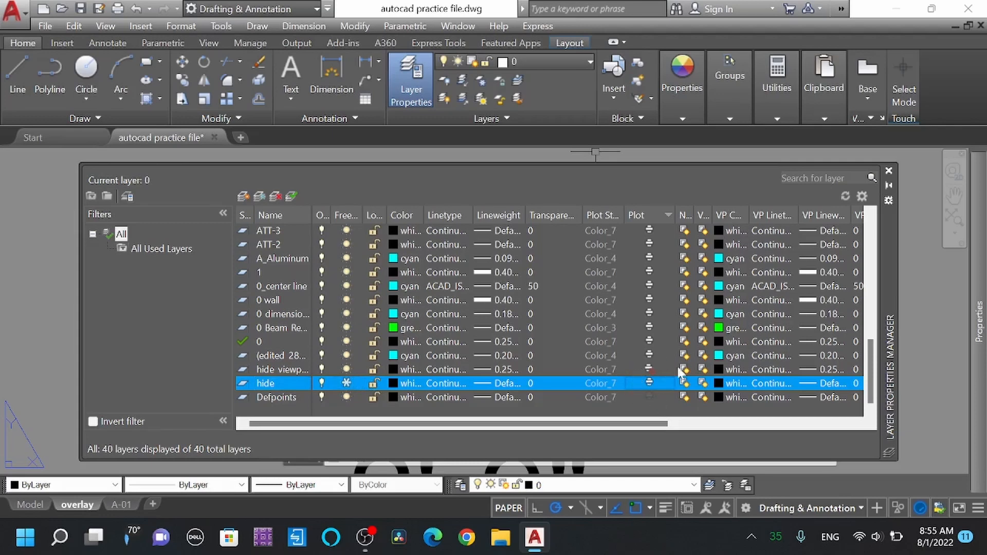
mouse_move(660, 383)
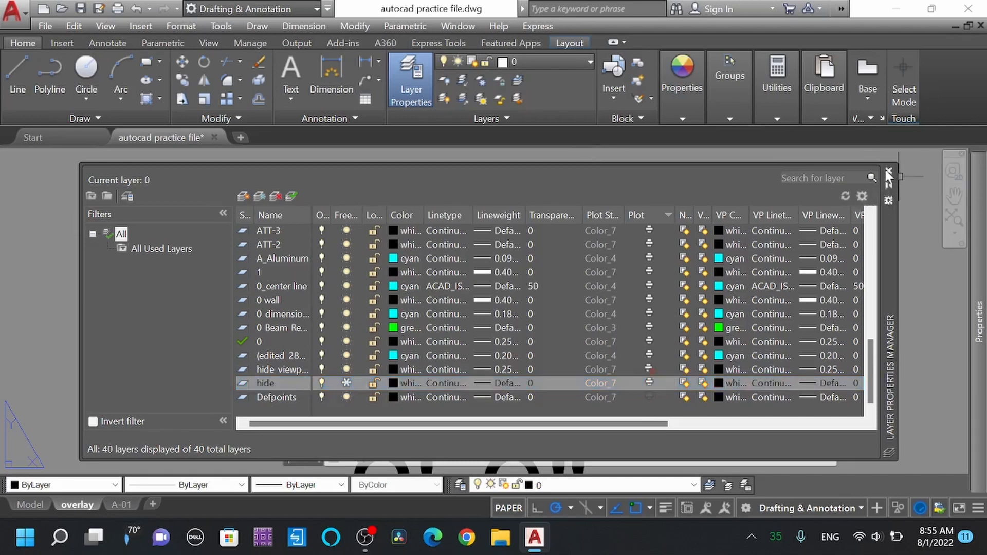
click(889, 173)
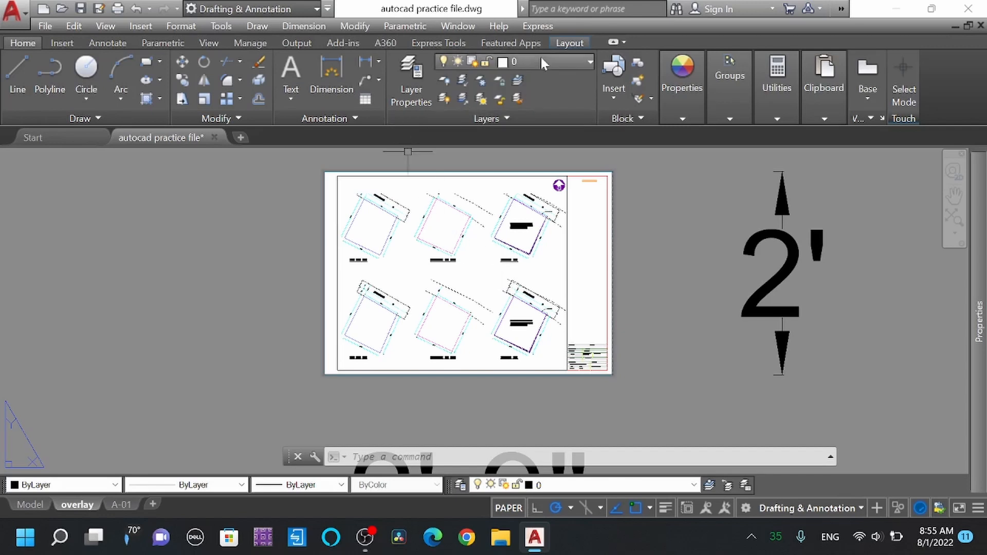
Thaw the hide layer so the viewport frames reappear on the sheet.
click(410, 82)
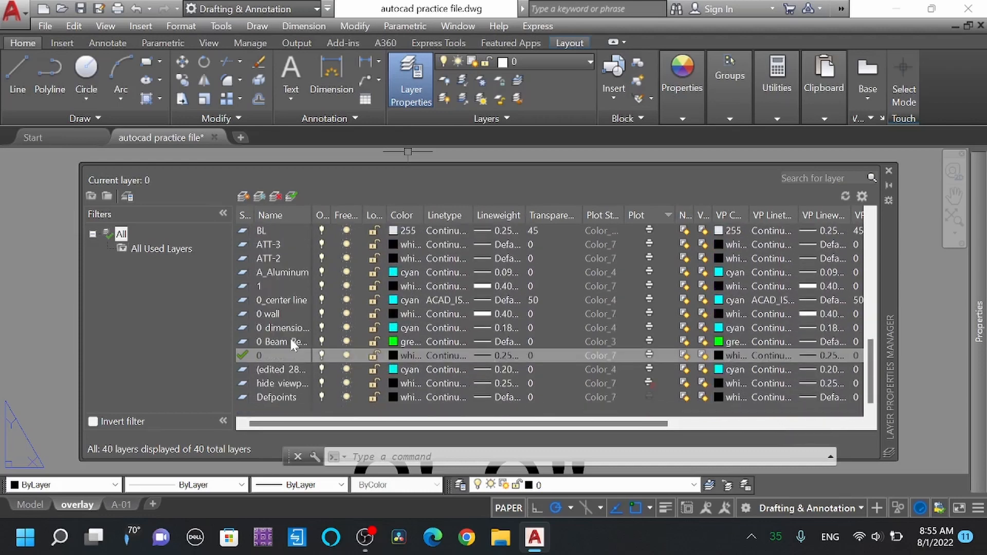
click(281, 383)
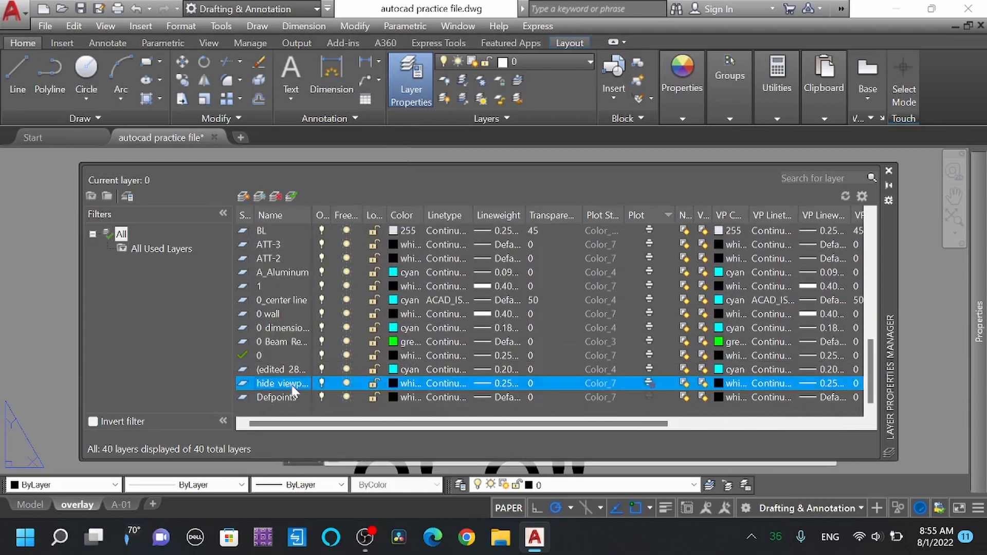
mouse_move(566, 388)
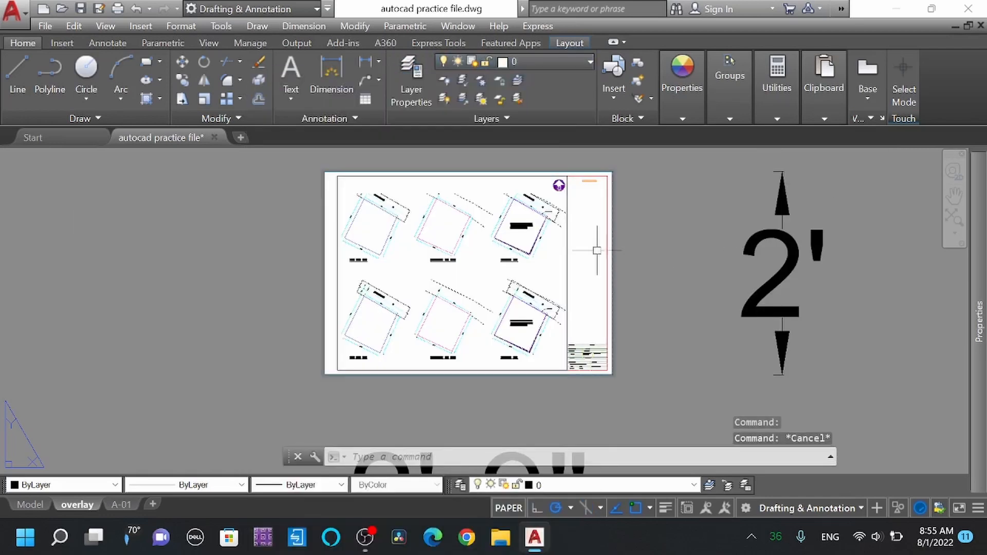
click(411, 89)
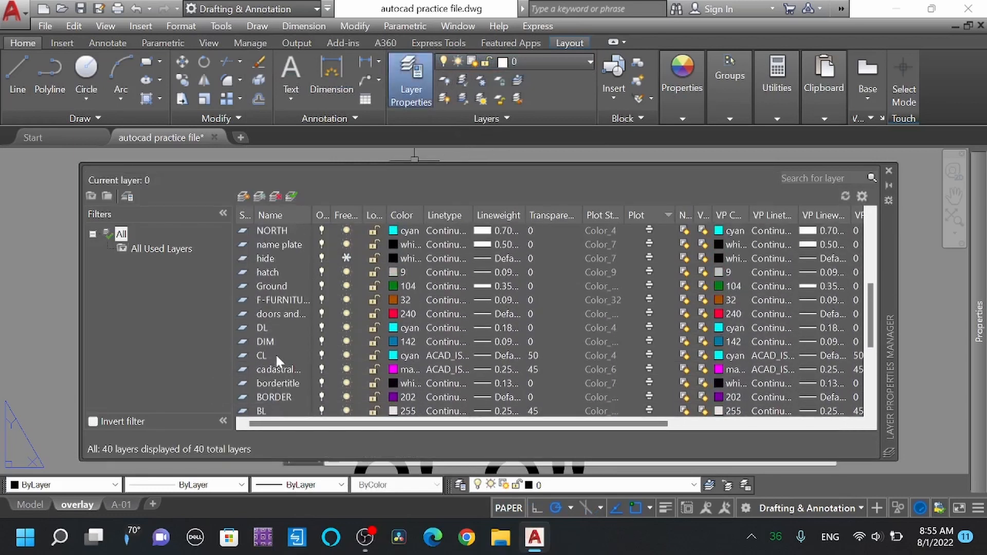
scroll(down, 3)
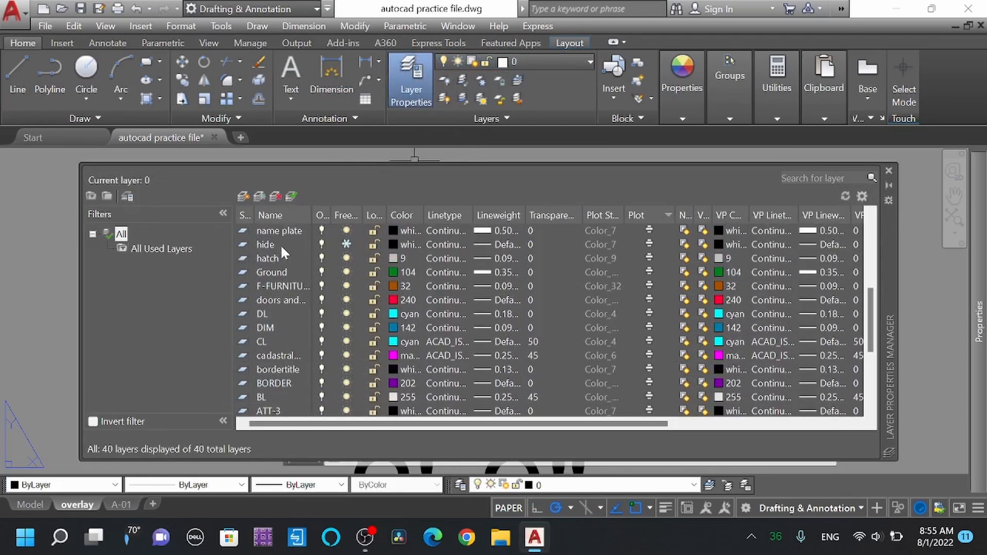
click(266, 245)
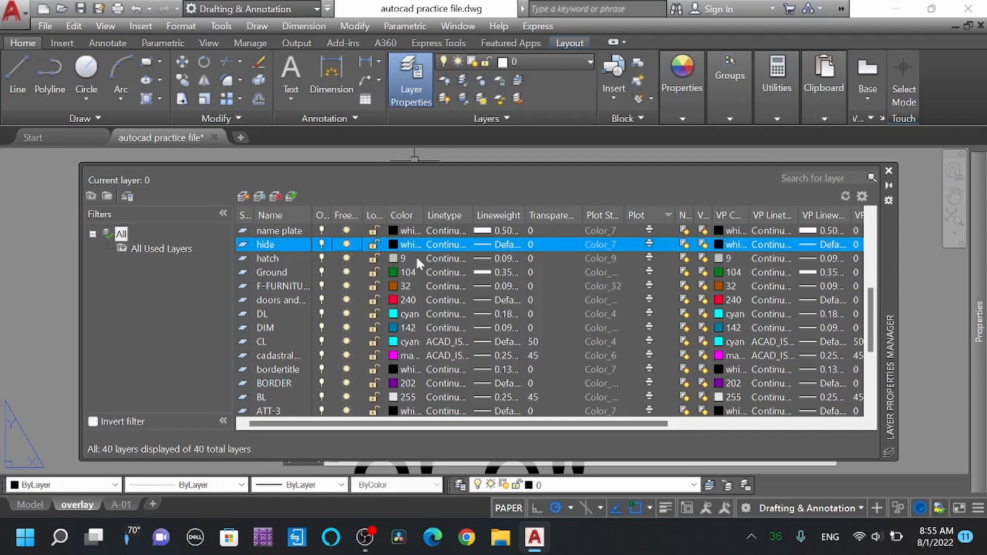
mouse_move(661, 245)
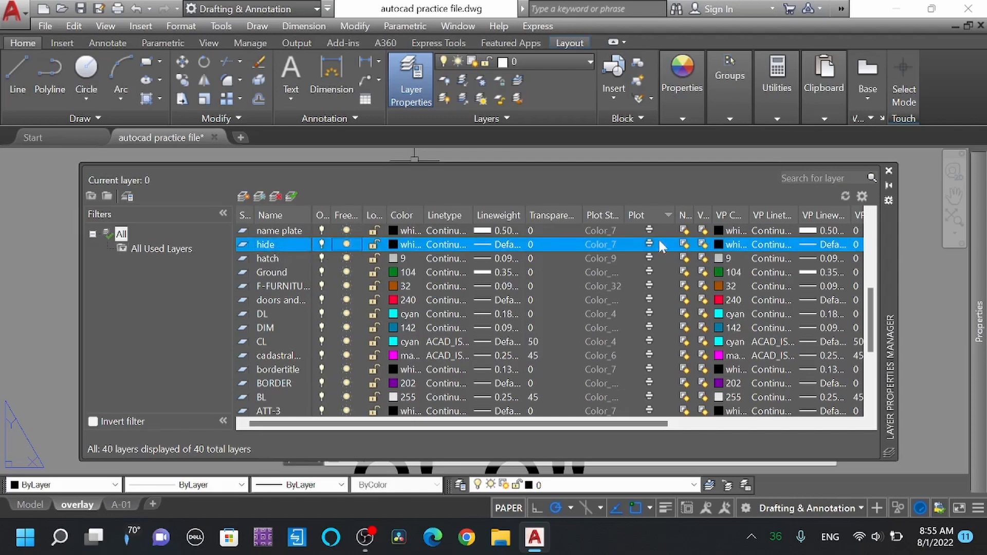
mouse_move(655, 251)
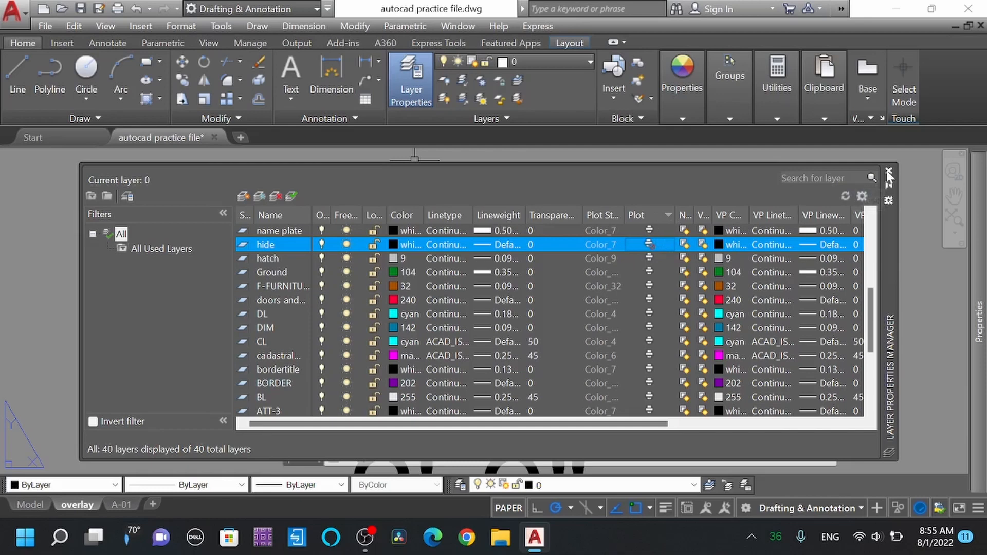
click(888, 171)
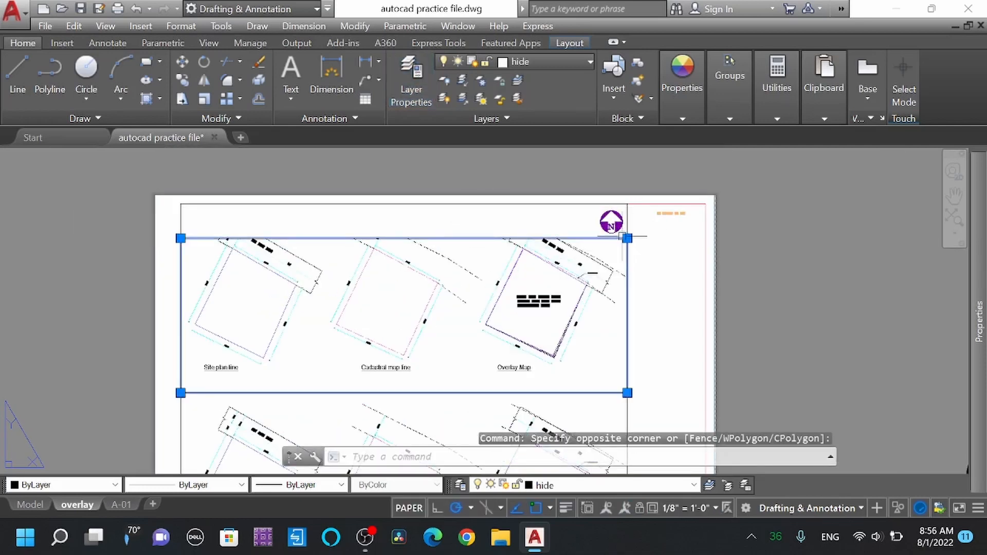
Preview the plotted sheet: six drawings and title block, no viewport frames.
click(626, 237)
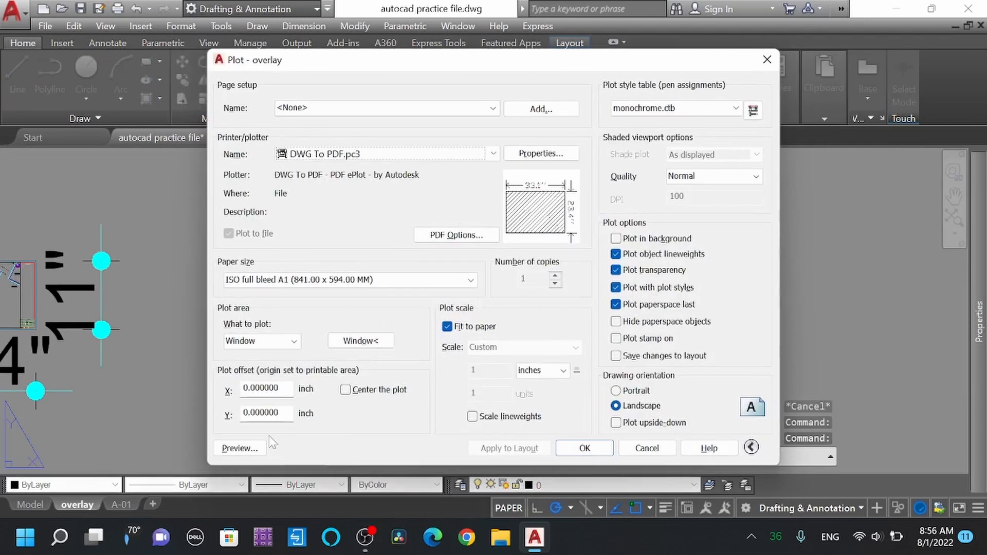
click(240, 448)
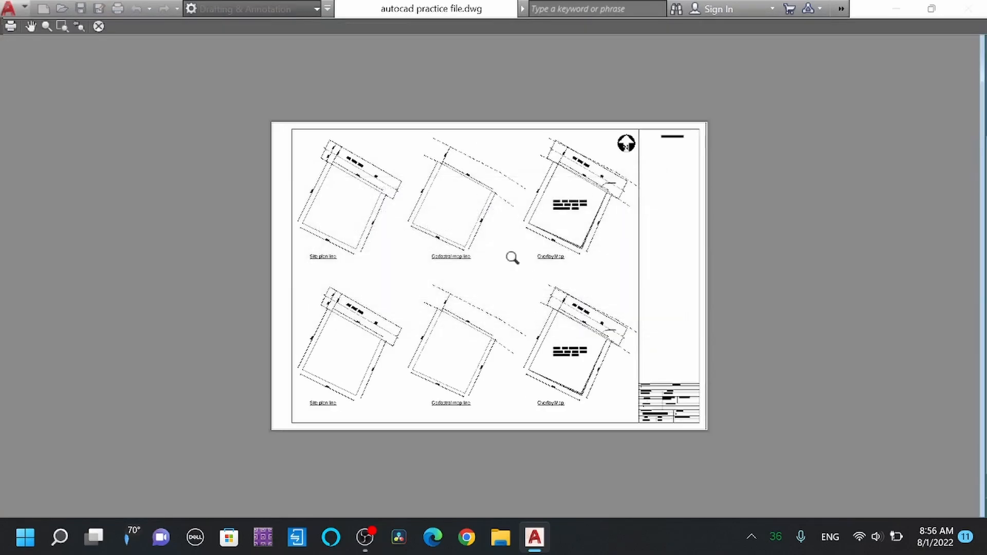
mouse_move(502, 318)
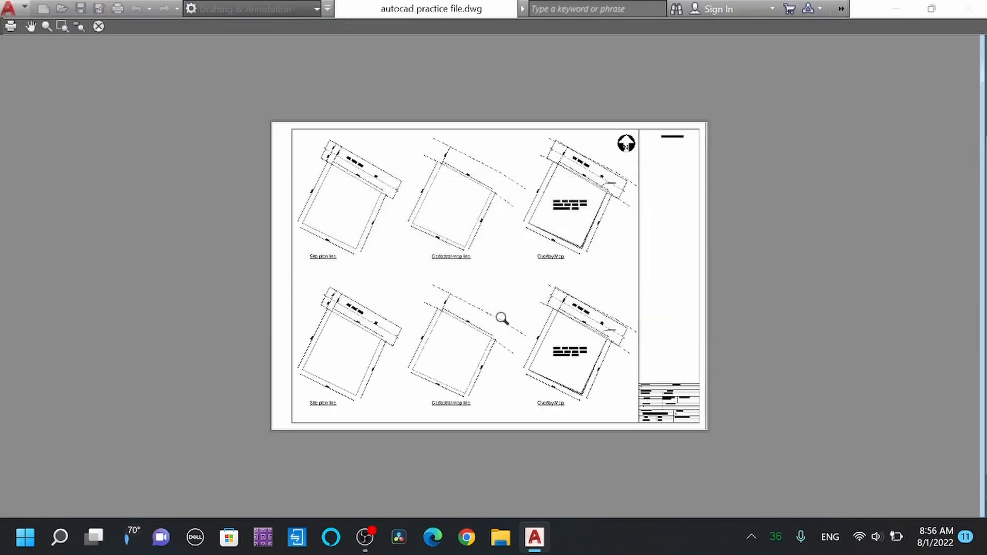
mouse_move(769, 259)
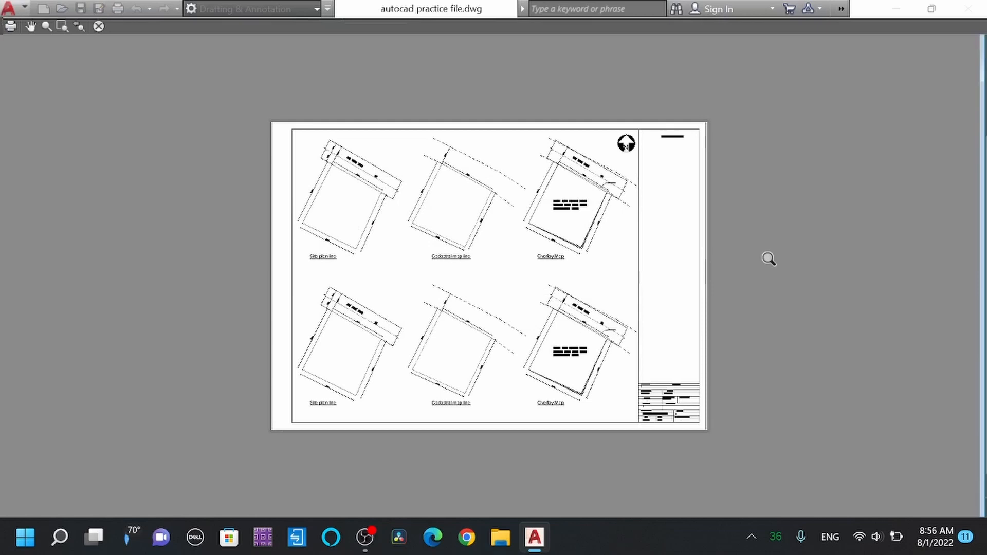